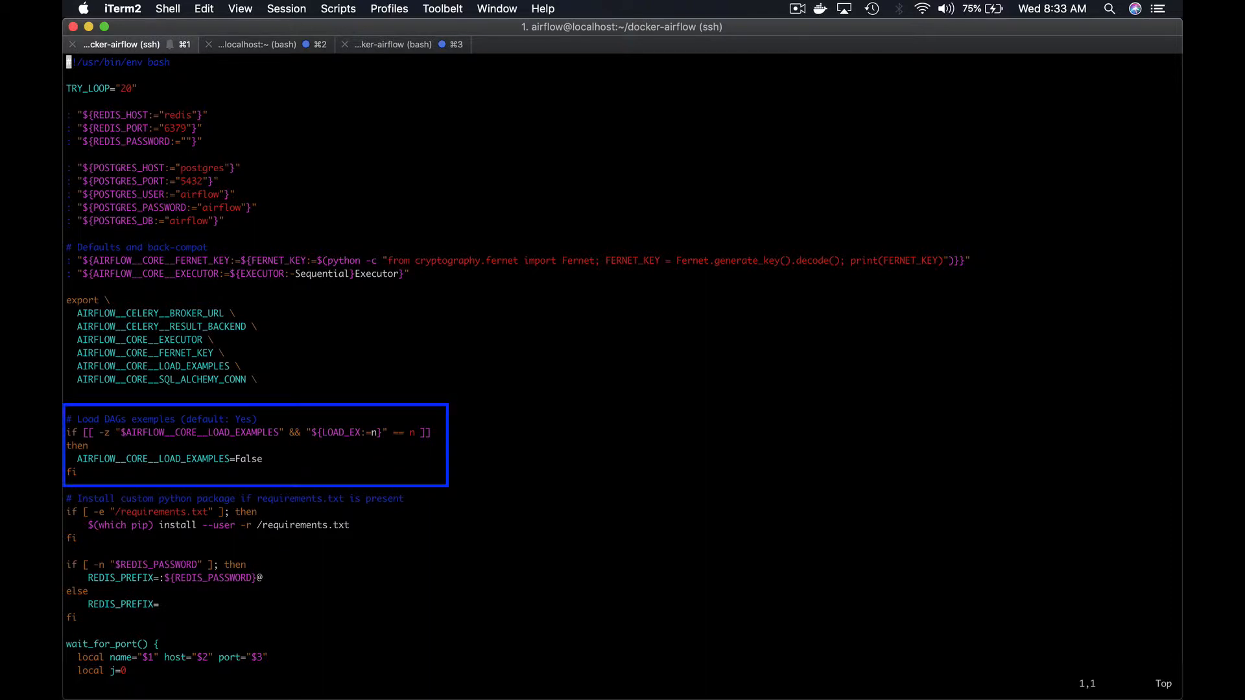
- Begin opening docker-compose-SequentialExecutor.yml in vim to review it
{"action": "scroll", "scroll_direction": "down", "scroll_amount": 3}
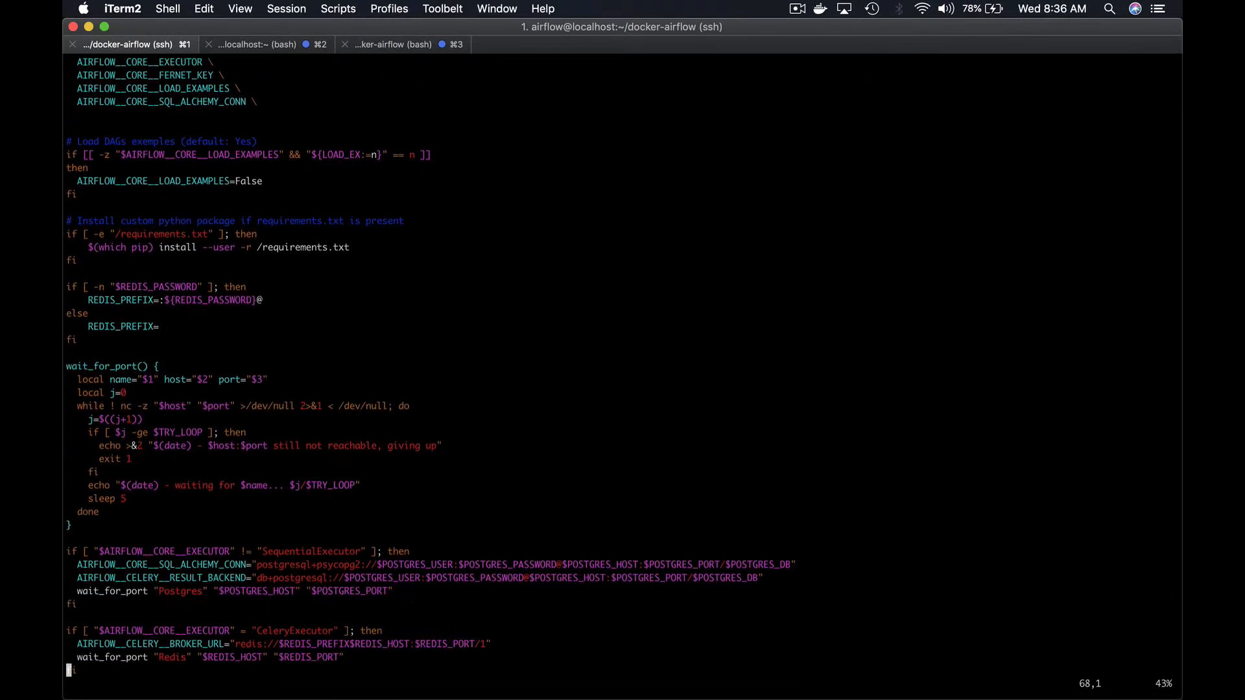
{"action": "scroll", "scroll_direction": "down", "scroll_amount": 3}
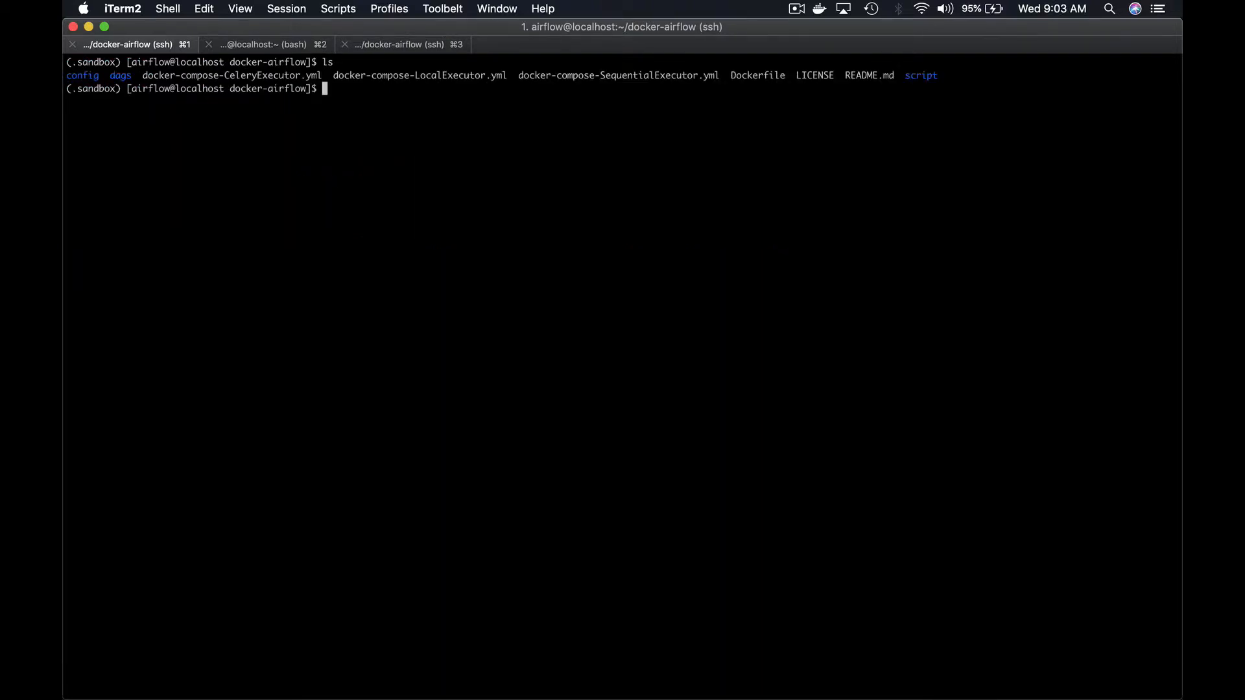
{"action": "type", "text": "vim docker-compose-SequentialExecutor.yml"}
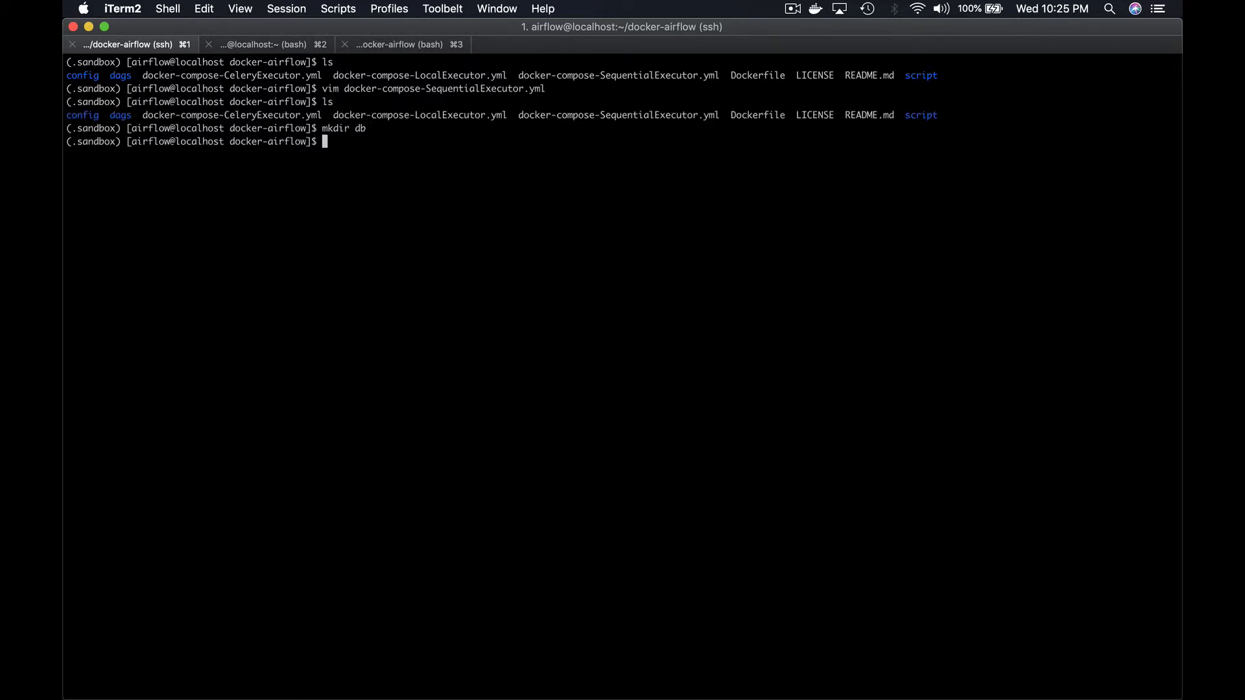
- Bring up the SequentialExecutor compose stack in detached mode (docker-compose ... up -d)
{"action": "key", "text": "Return"}
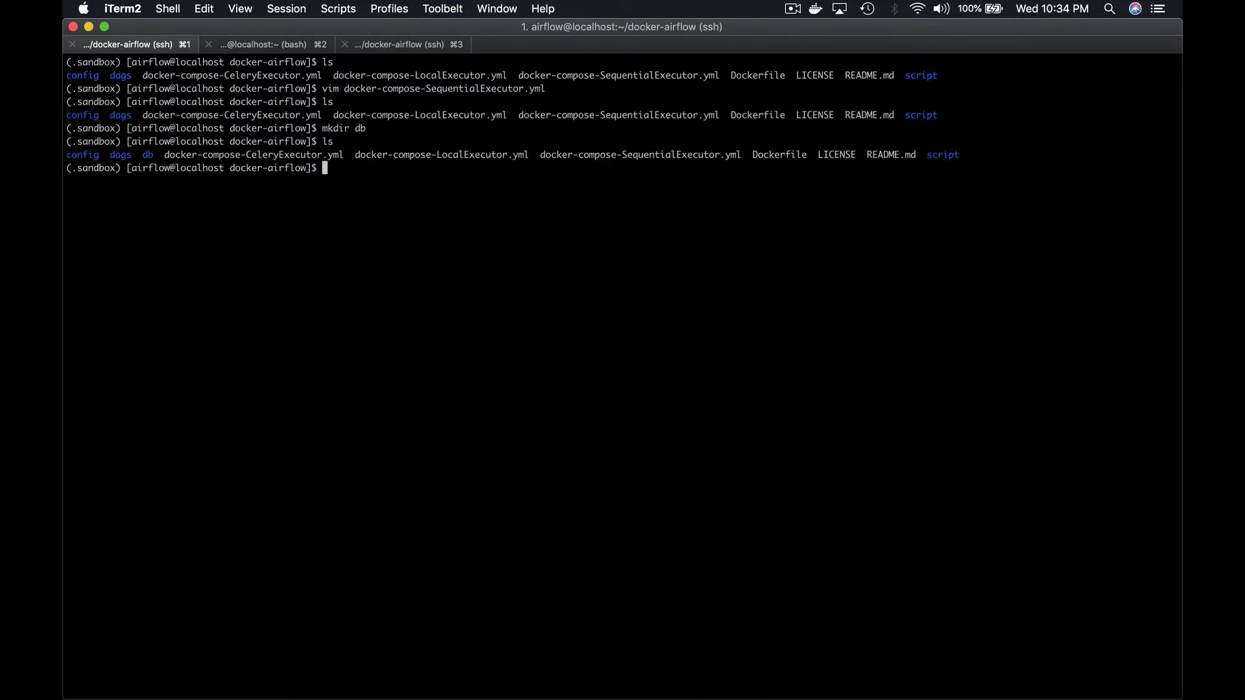
{"action": "type", "text": "docker-compose -f docker-compose-SequentialExecutor.yml up -d"}
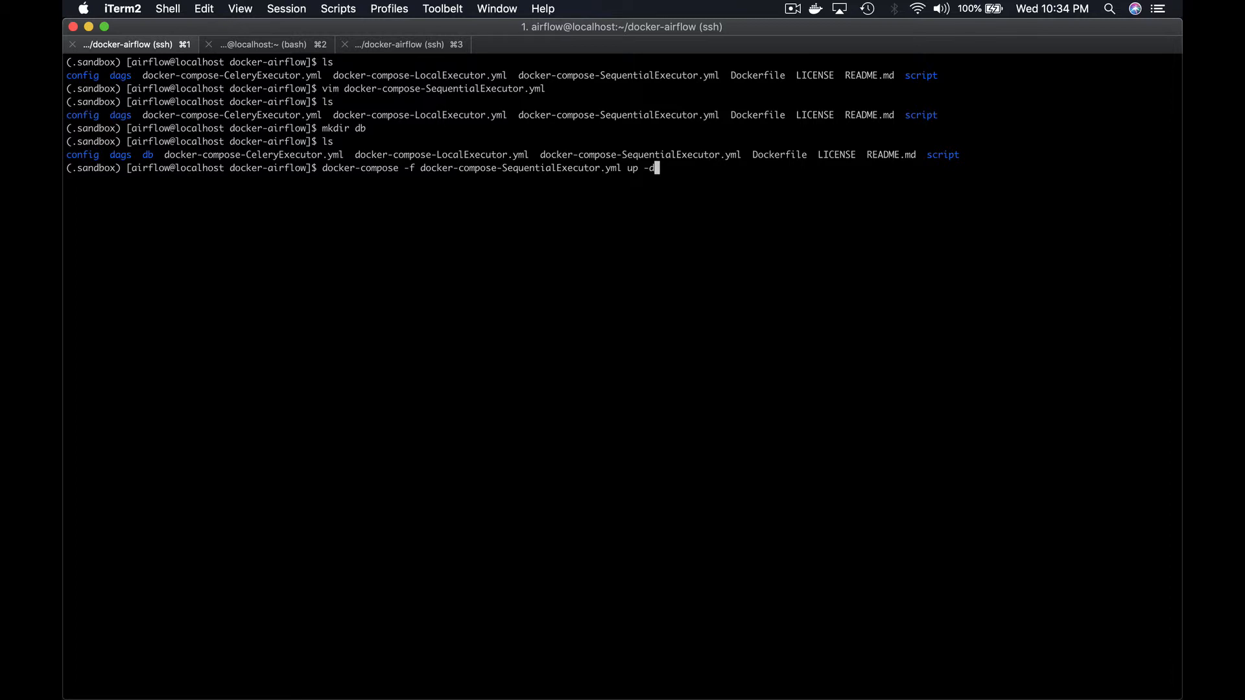
{"action": "key", "text": "Return"}
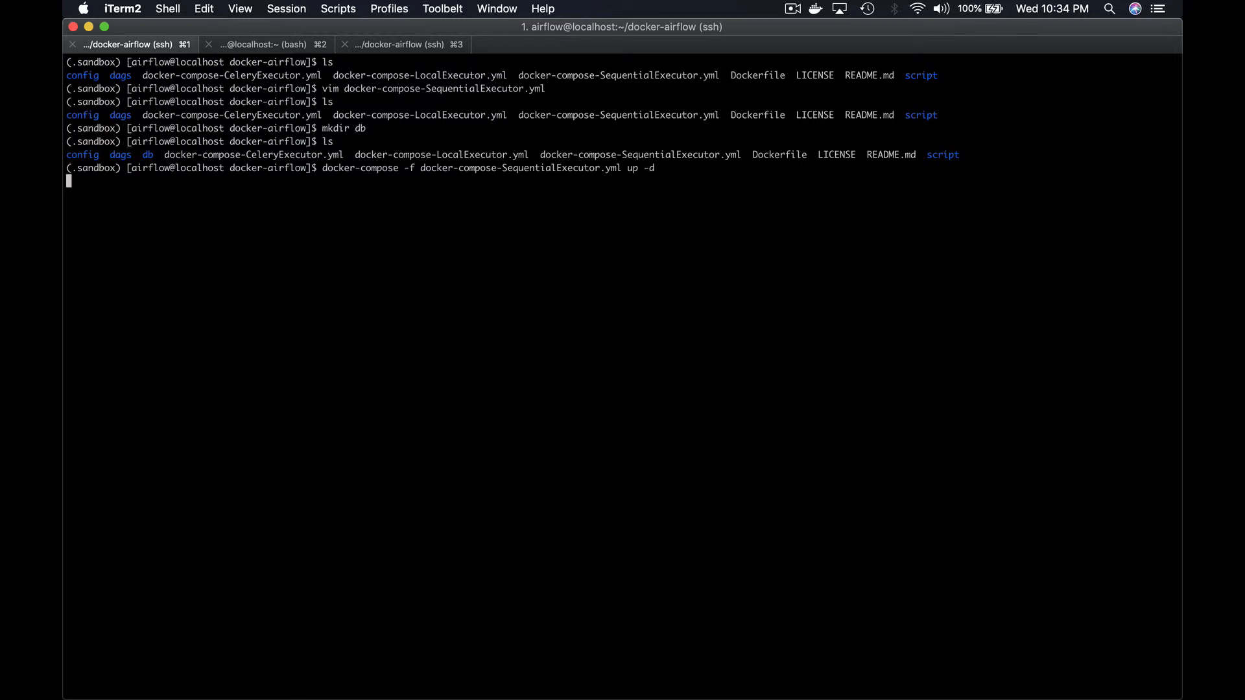
{"action": "key", "text": "Return"}
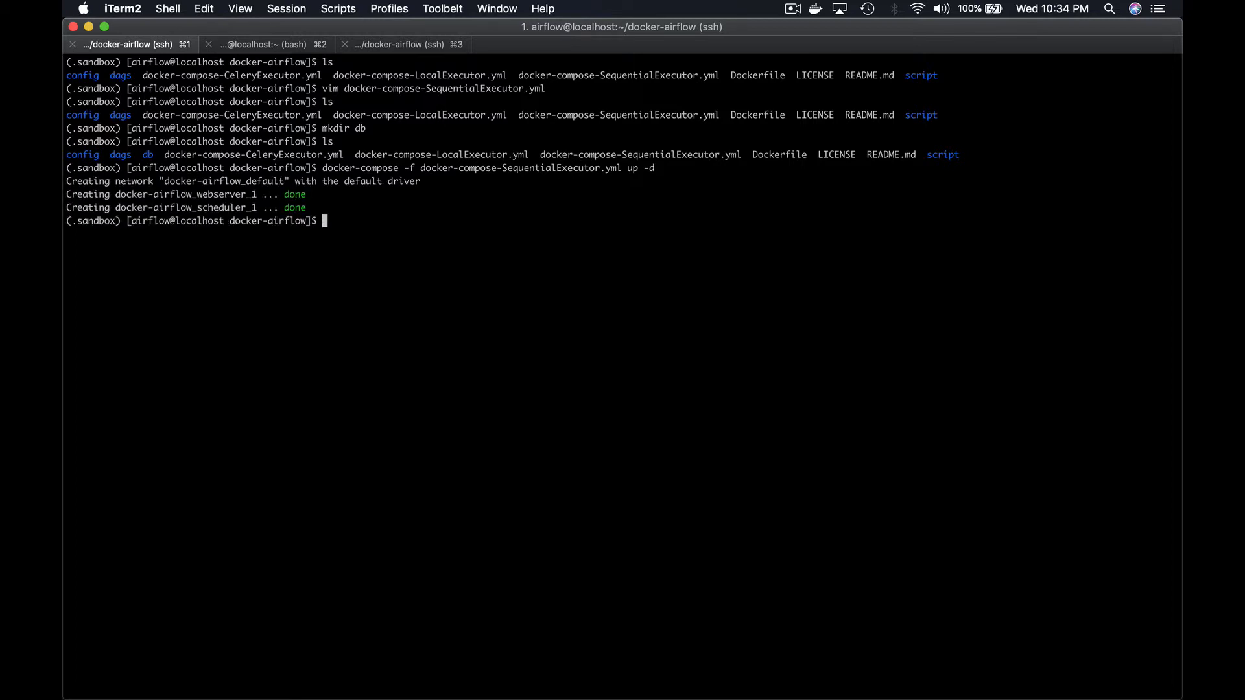
- List running containers with docker container ls to confirm webserver and scheduler are up
{"action": "type", "text": "docker container"}
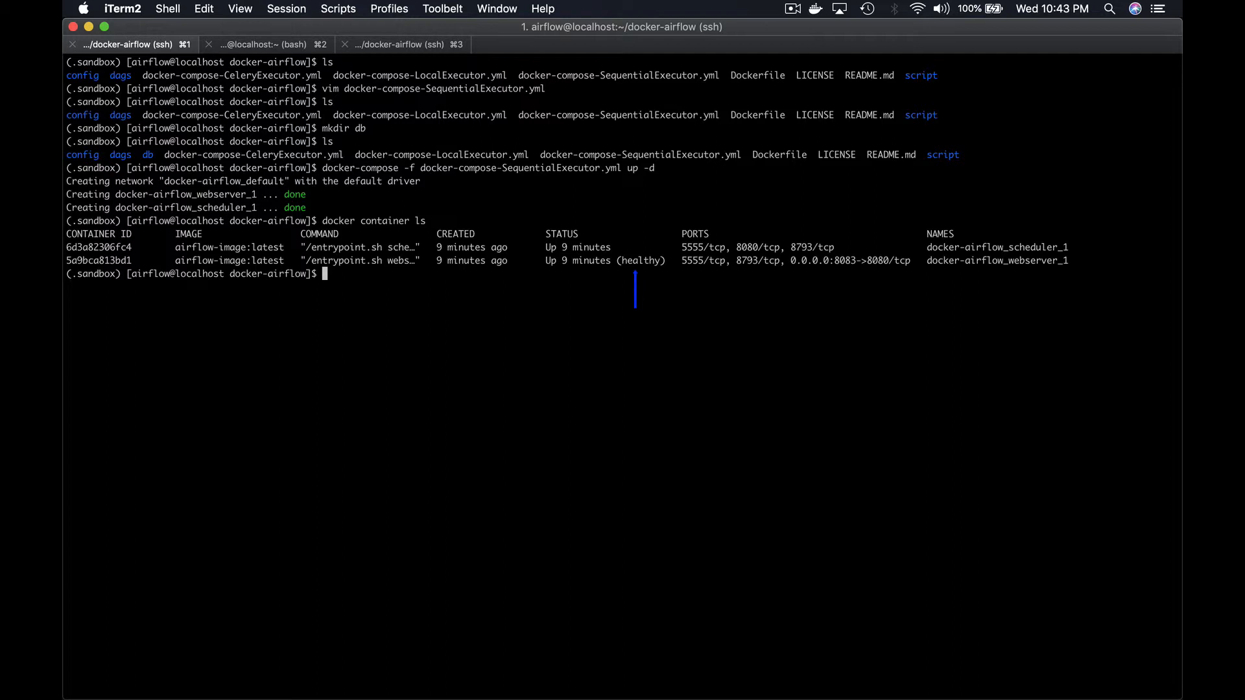
{"action": "type", "text": "ls"}
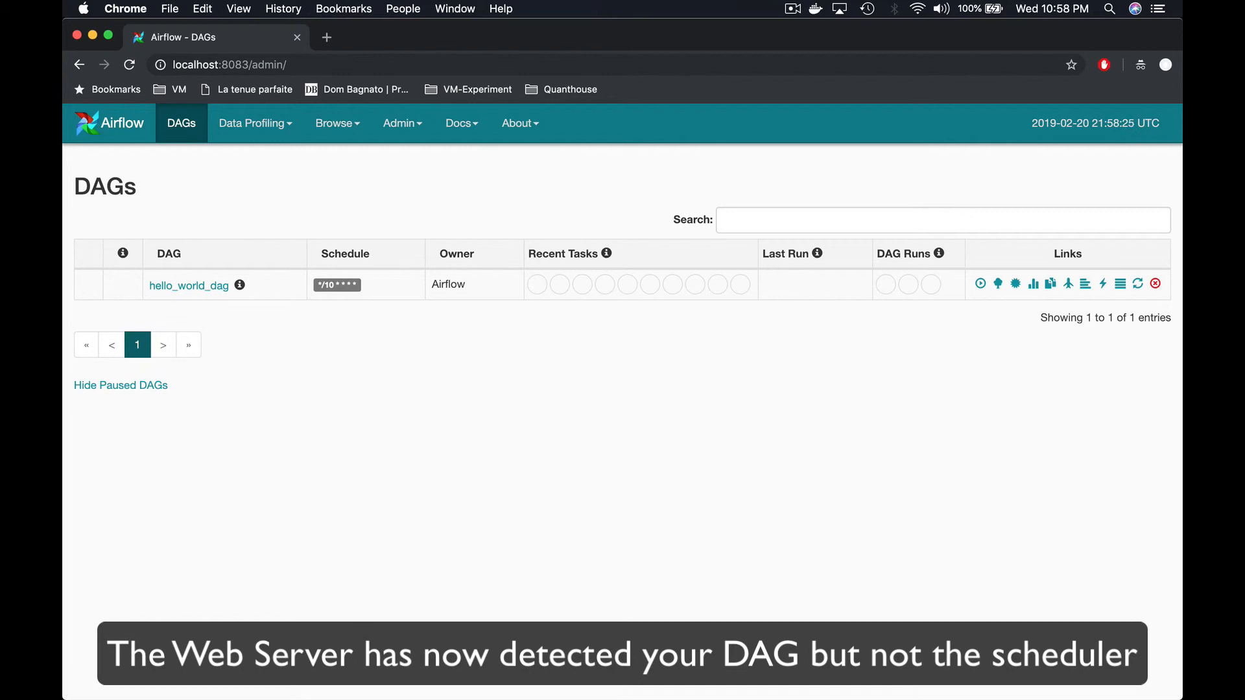
{"action": "mouse_move", "coordinate": [122, 253]}
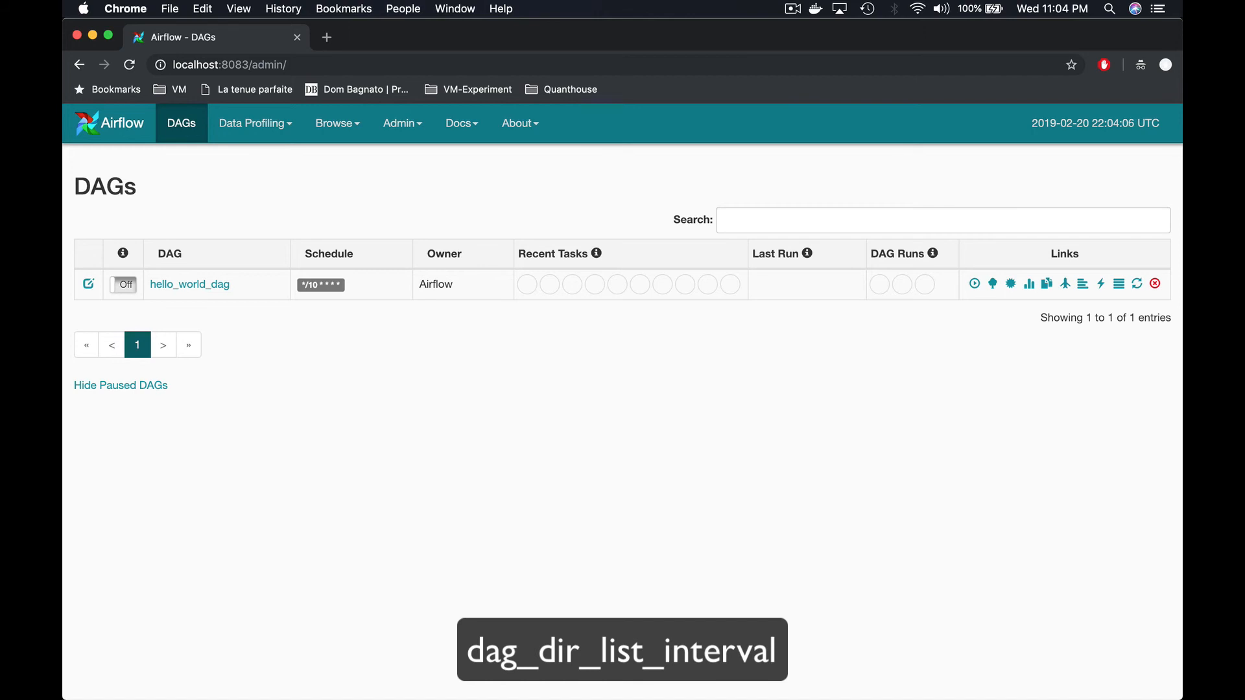
- Switch hello_world_dag On and refresh until its first run appears
{"action": "left_click", "coordinate": [123, 283]}
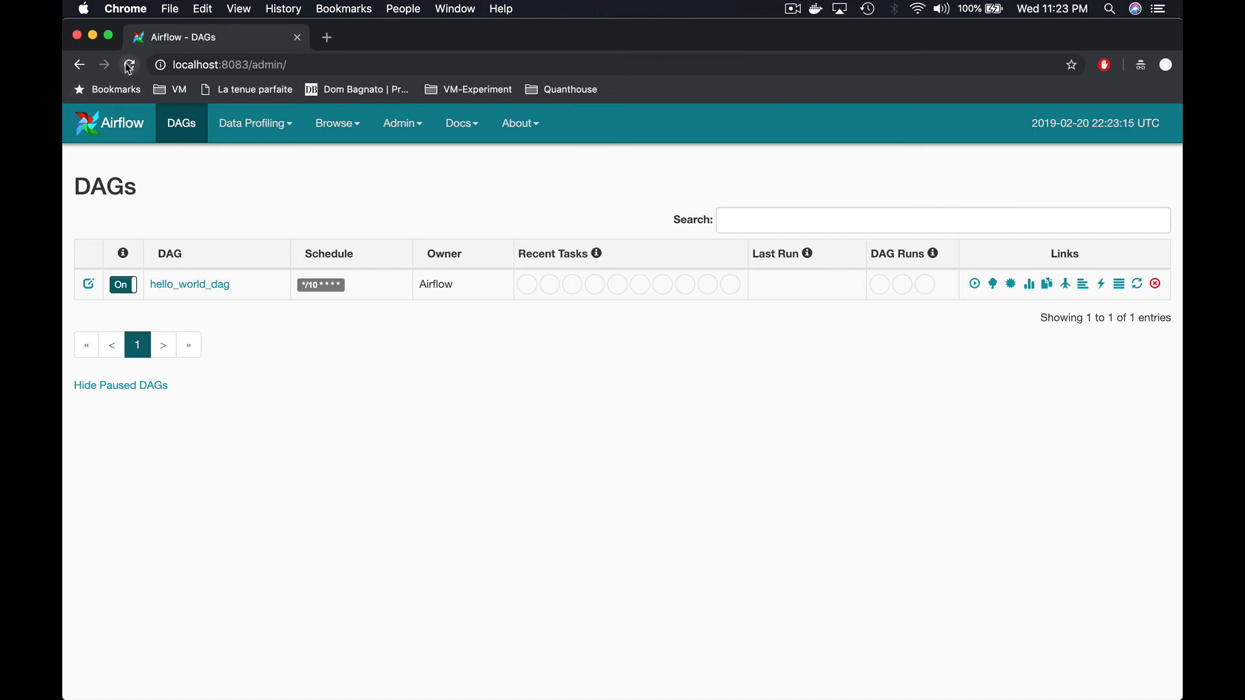
{"action": "left_click", "coordinate": [128, 65]}
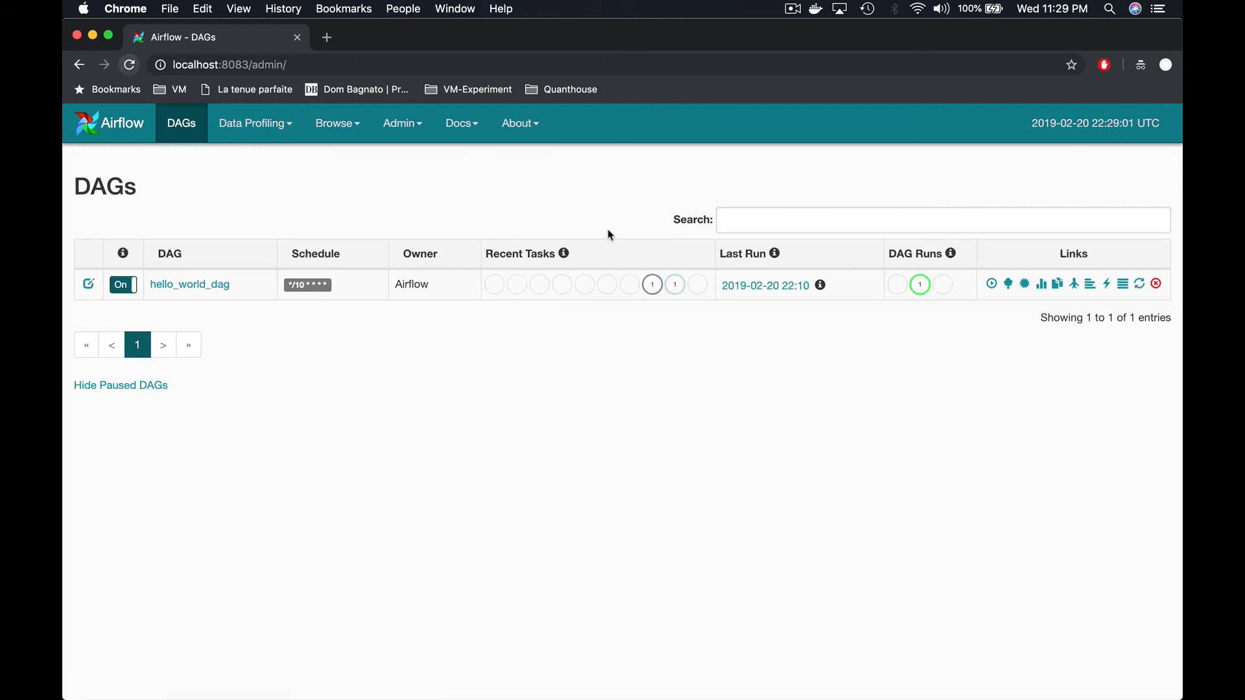
{"action": "left_click", "coordinate": [128, 65]}
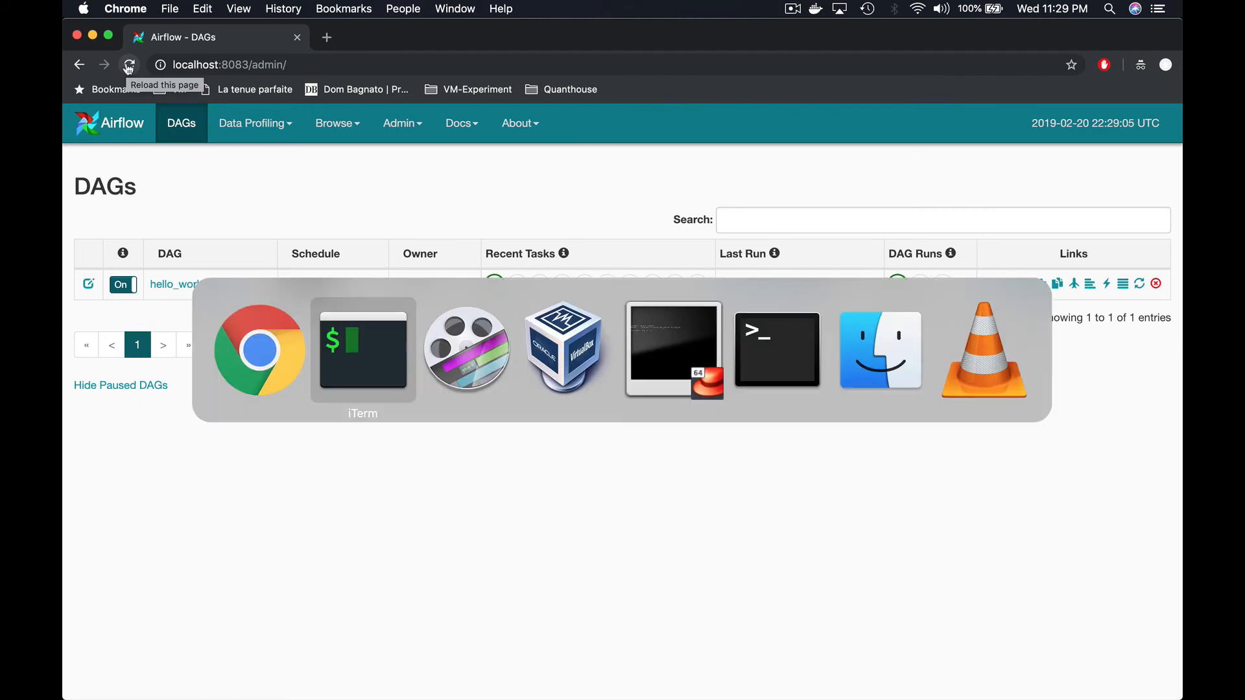
- Bring down the SequentialExecutor compose stack with docker-compose ... down
{"action": "left_click", "coordinate": [361, 349]}
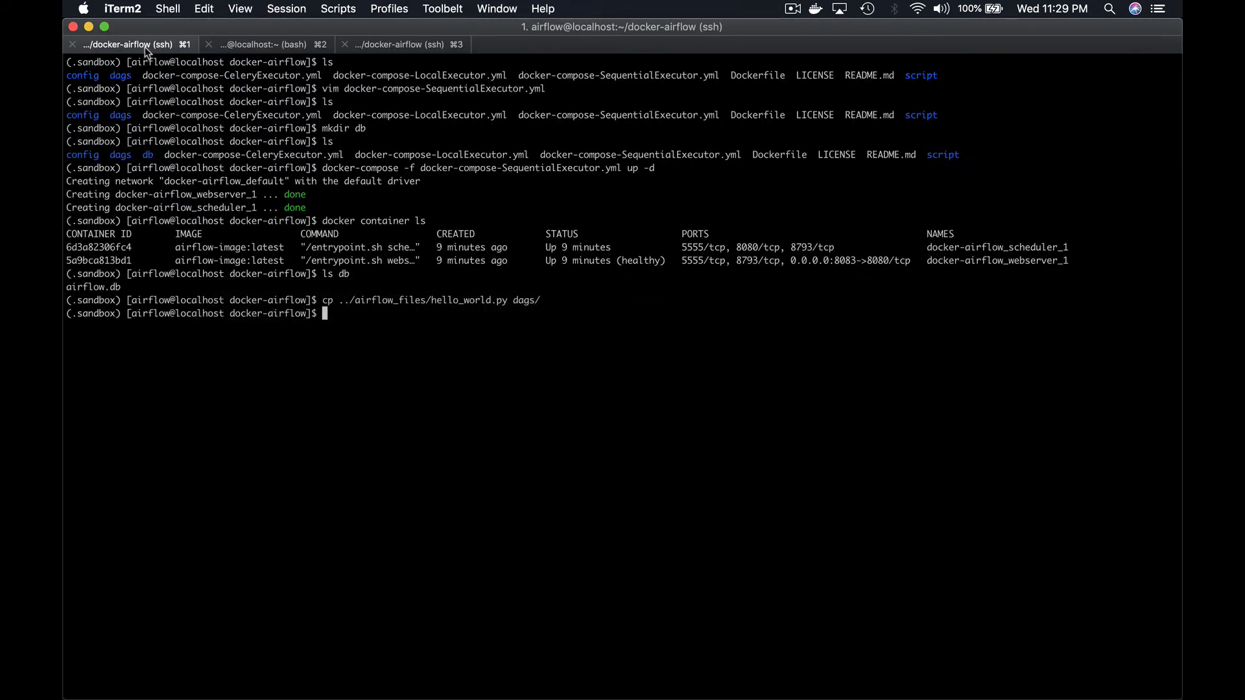
{"action": "mouse_move", "coordinate": [131, 44]}
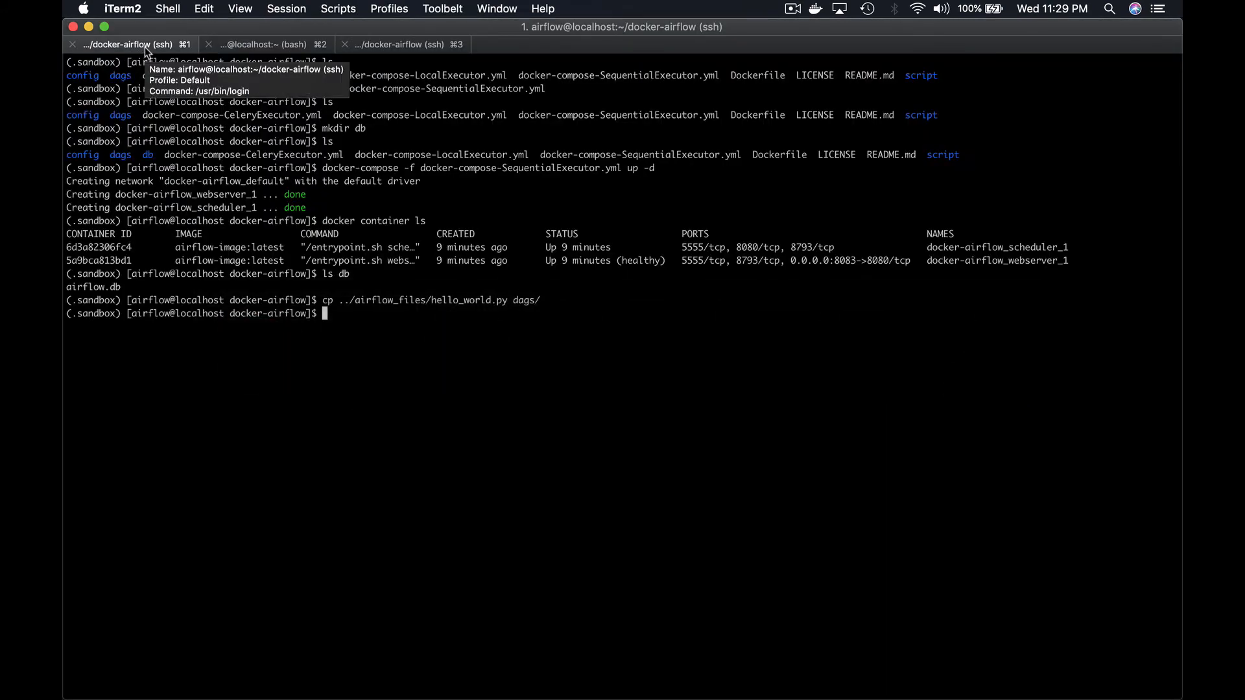
{"action": "type", "text": "docker-compose -f docker-compose-SequentialExecutor.yml down"}
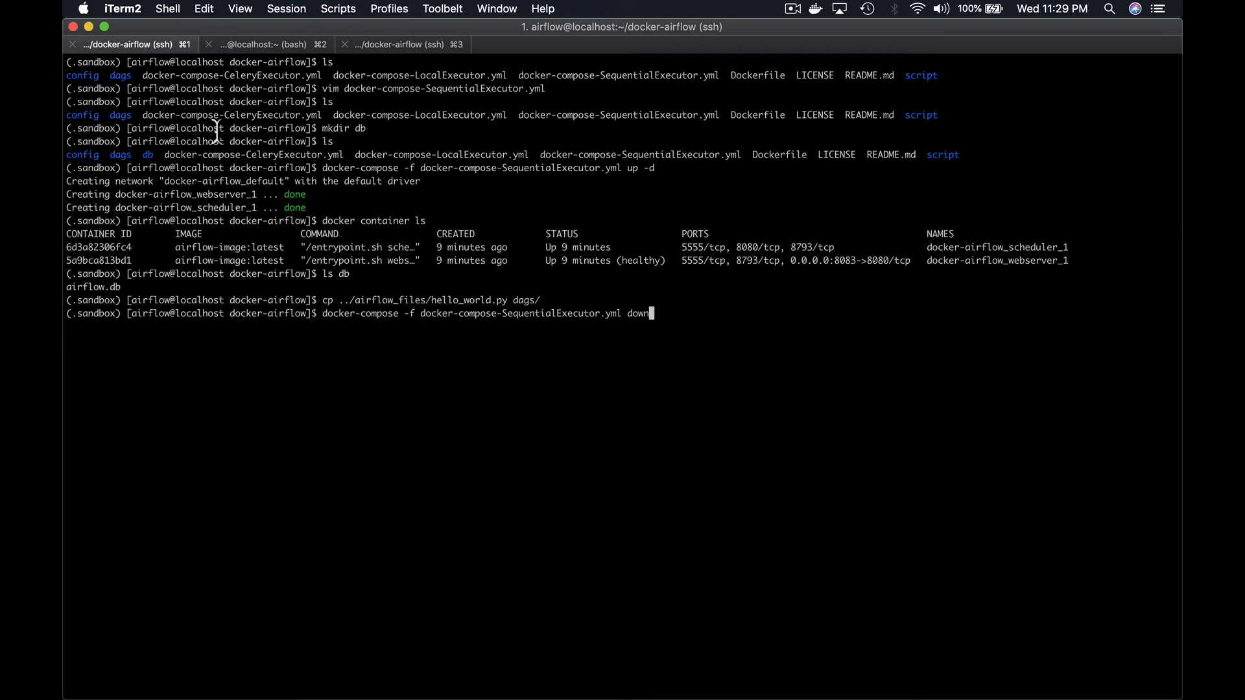
{"action": "key", "text": "Return"}
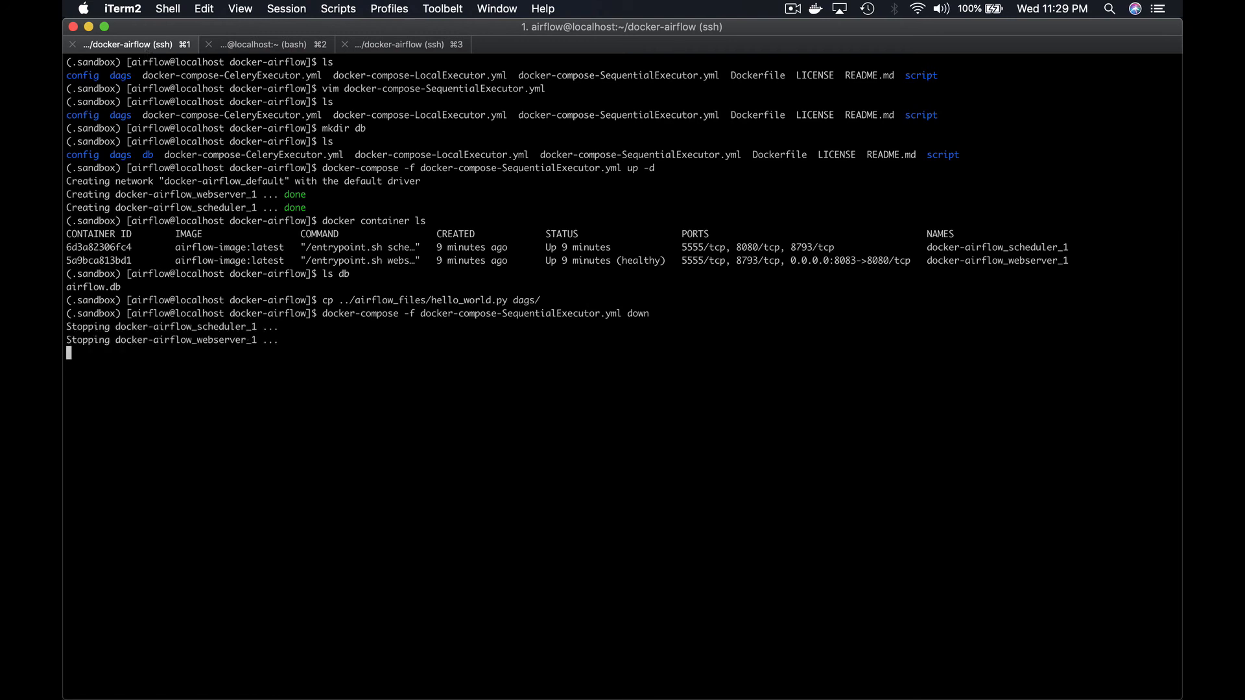